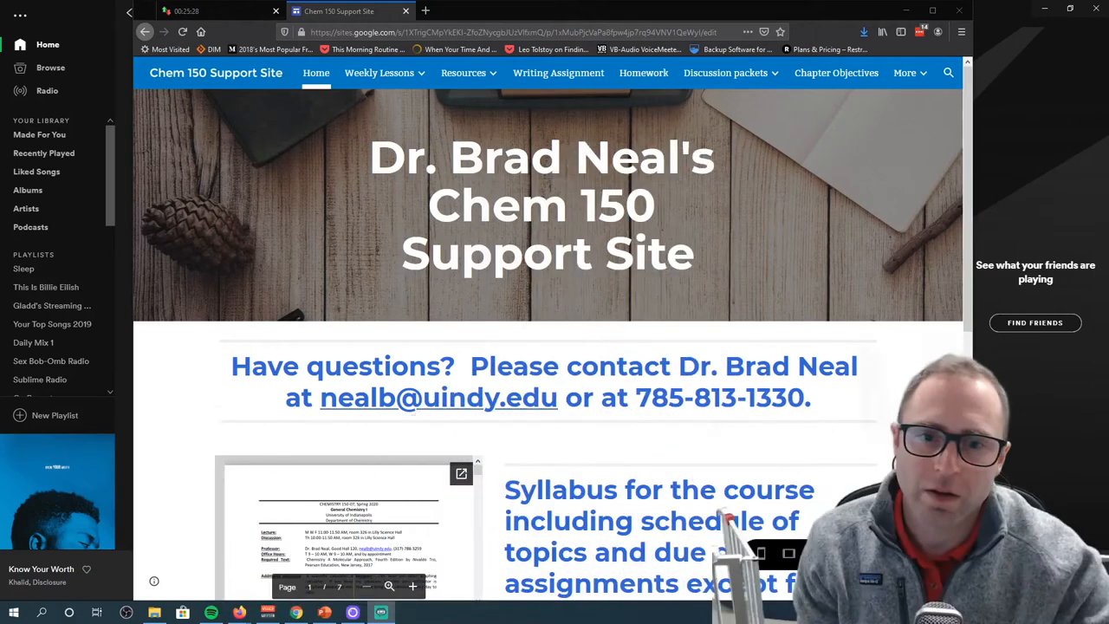
mouse_move(230, 275)
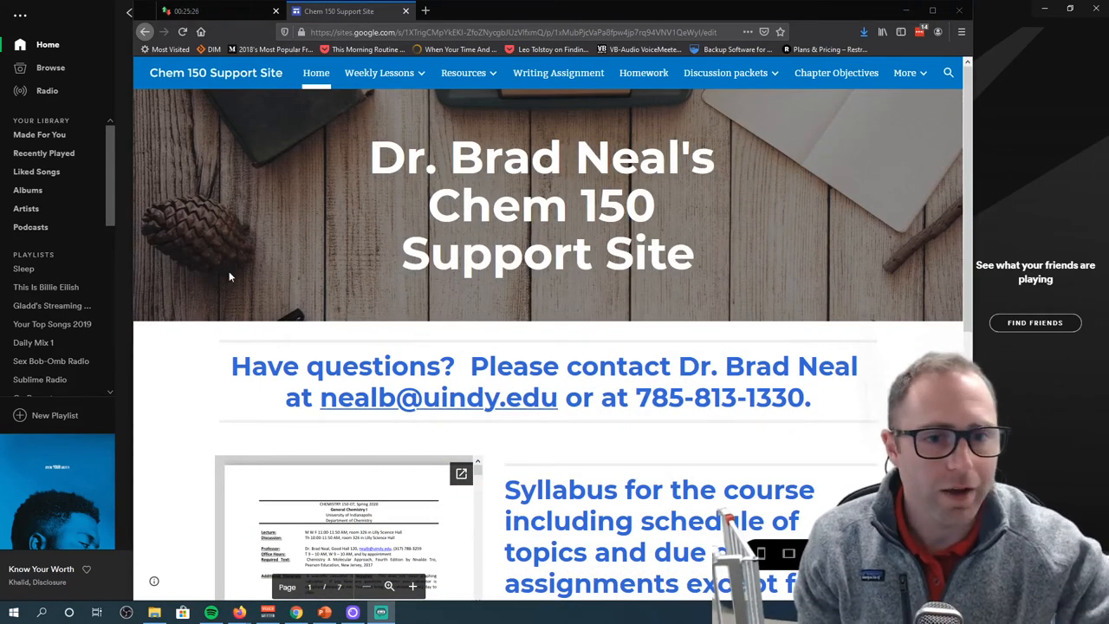
Scroll down the current page, then go to Weekly Lessons > Week of March 23
scroll(down, 3)
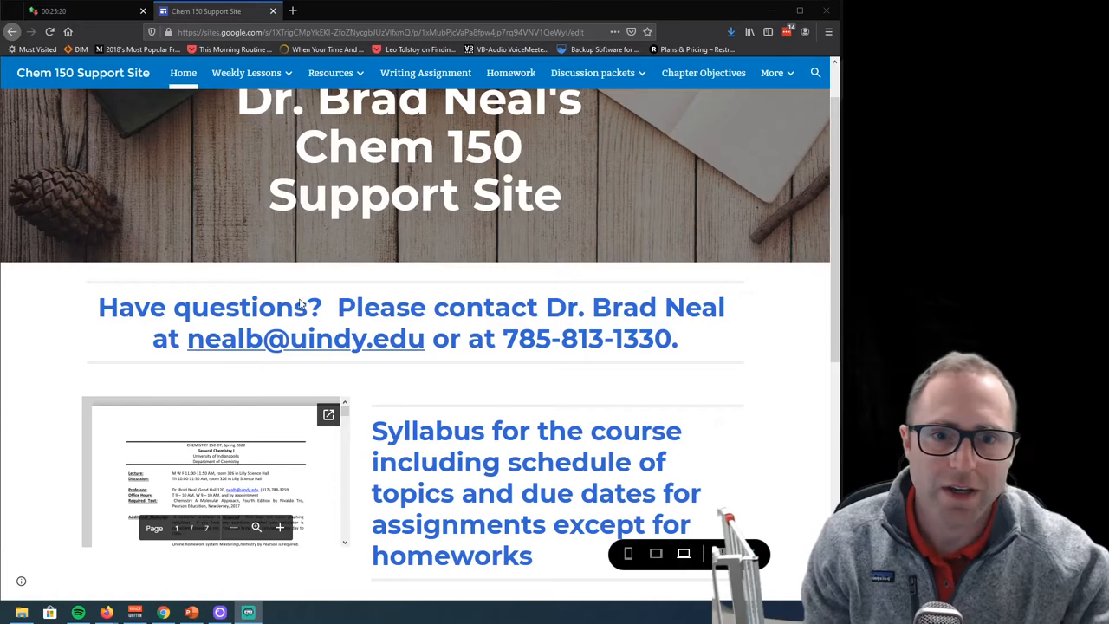
mouse_move(305, 339)
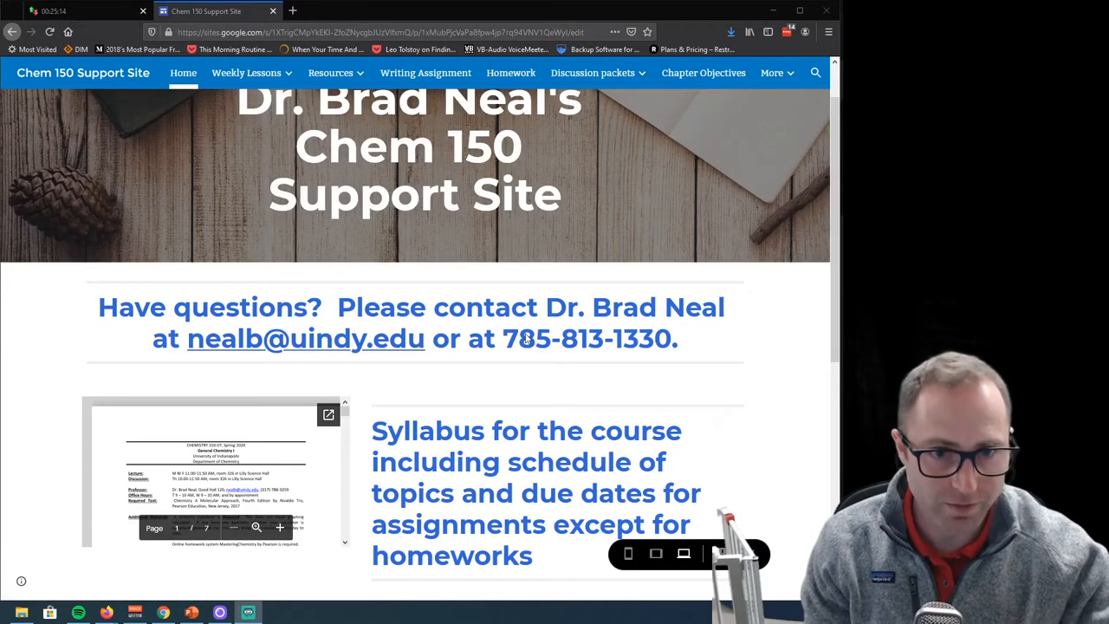
mouse_move(691, 345)
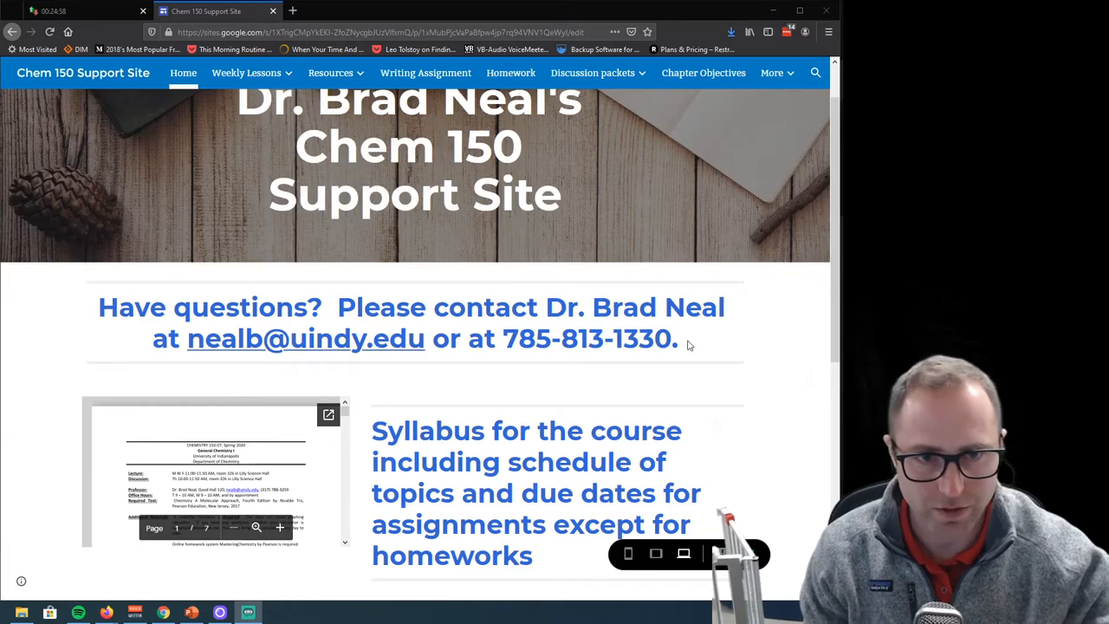
scroll(down, 3)
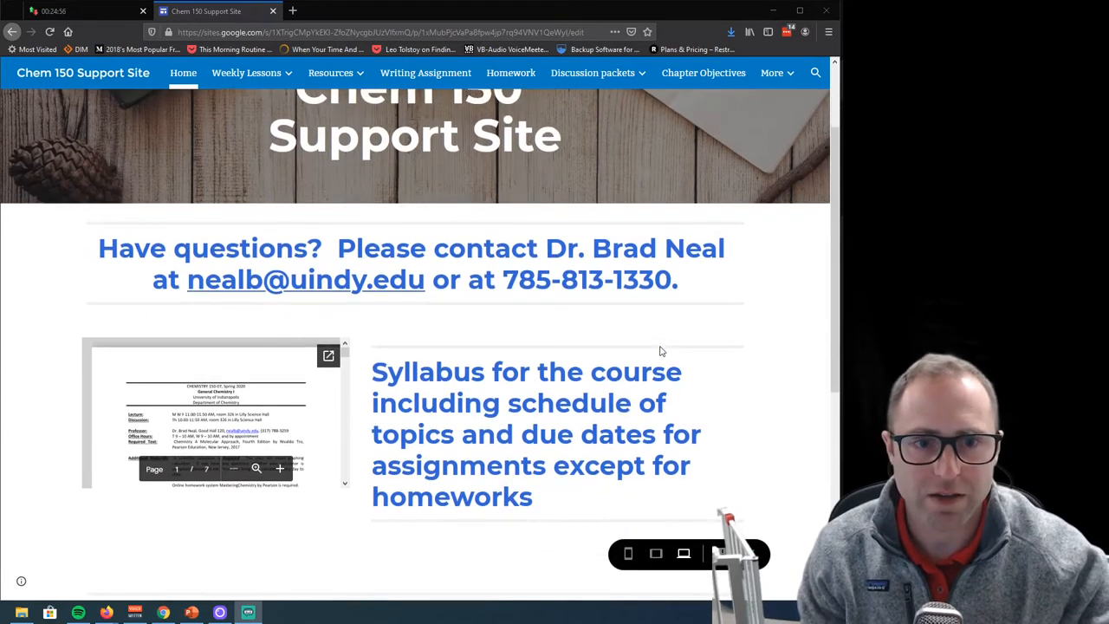
scroll(down, 3)
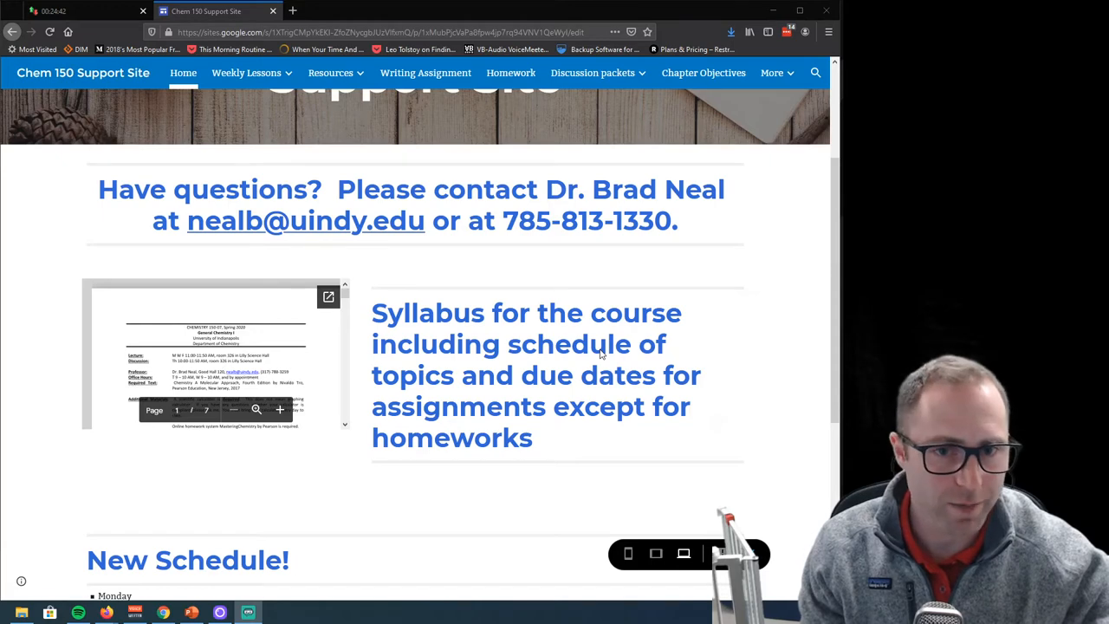
mouse_move(691, 350)
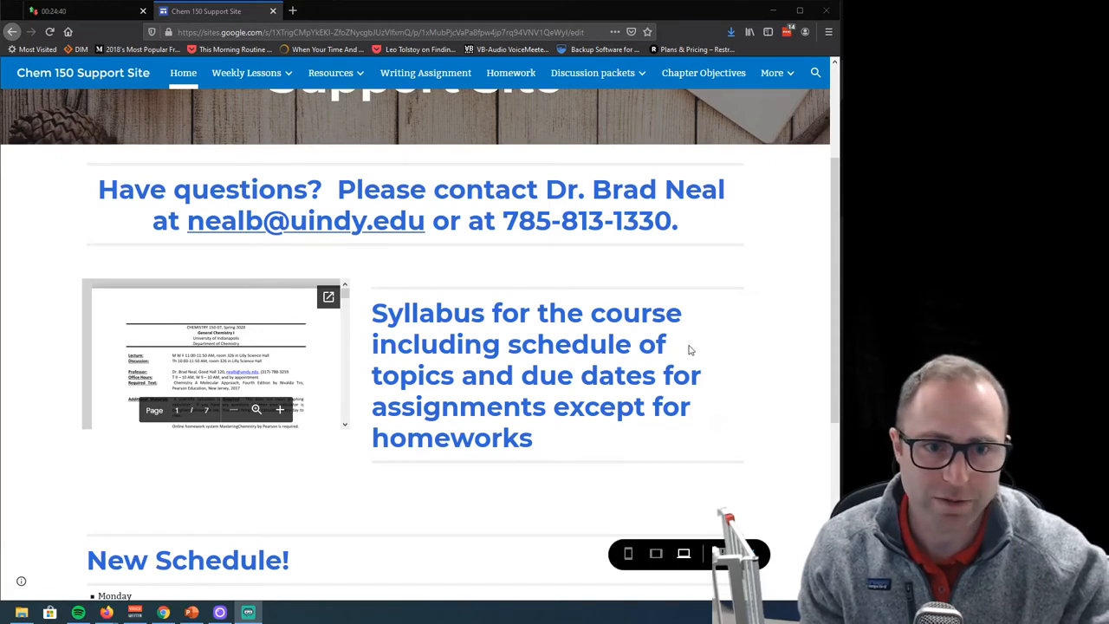
scroll(down, 3)
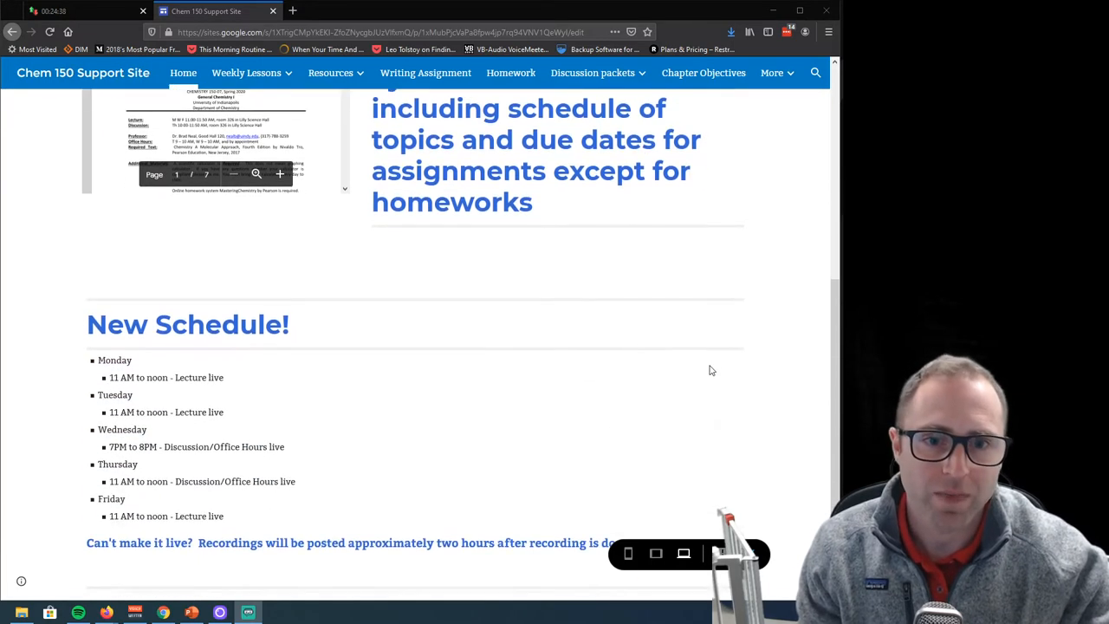
scroll(down, 3)
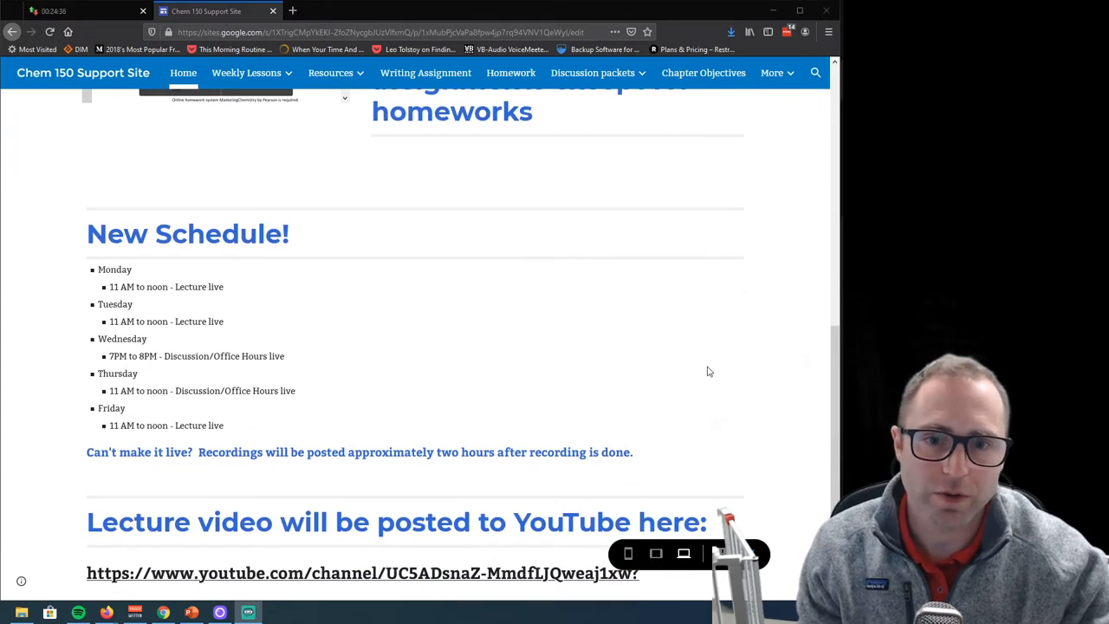
mouse_move(520, 335)
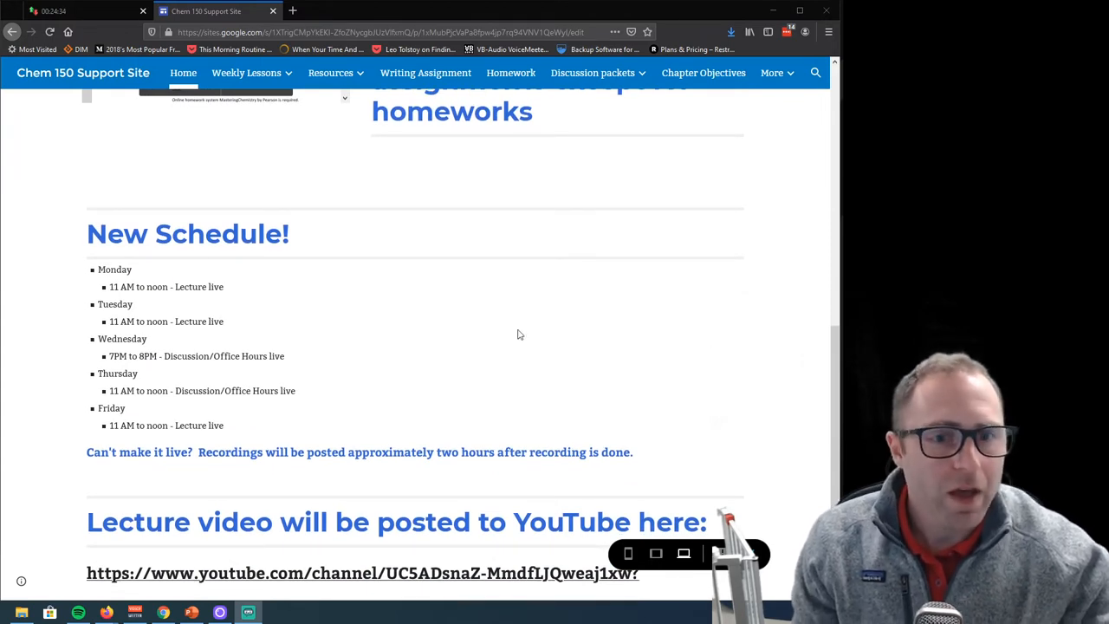
mouse_move(368, 325)
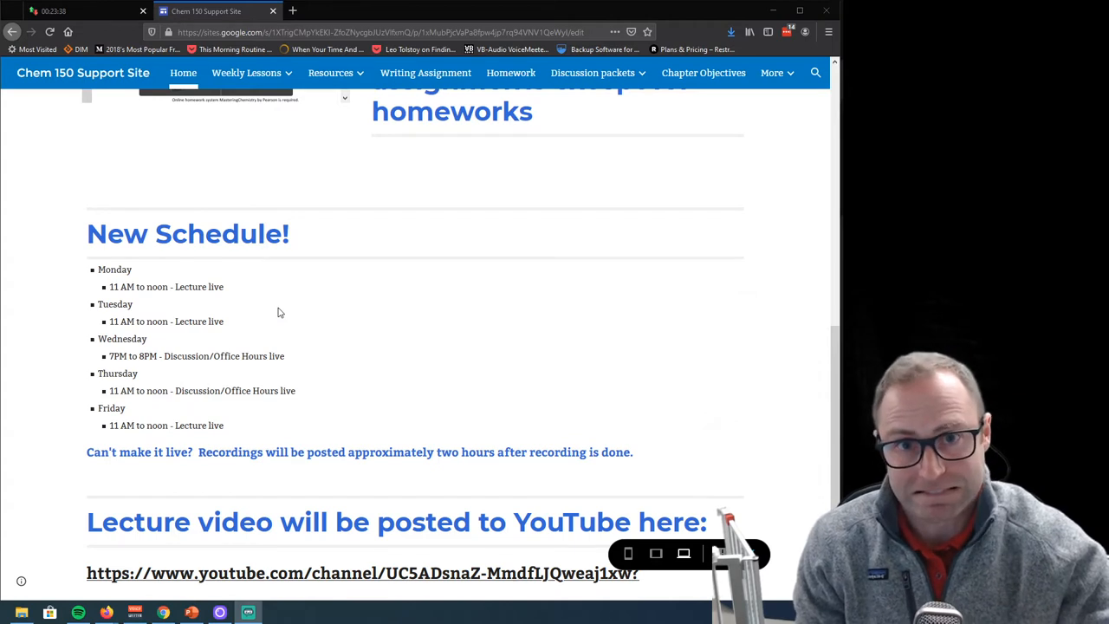
mouse_move(266, 312)
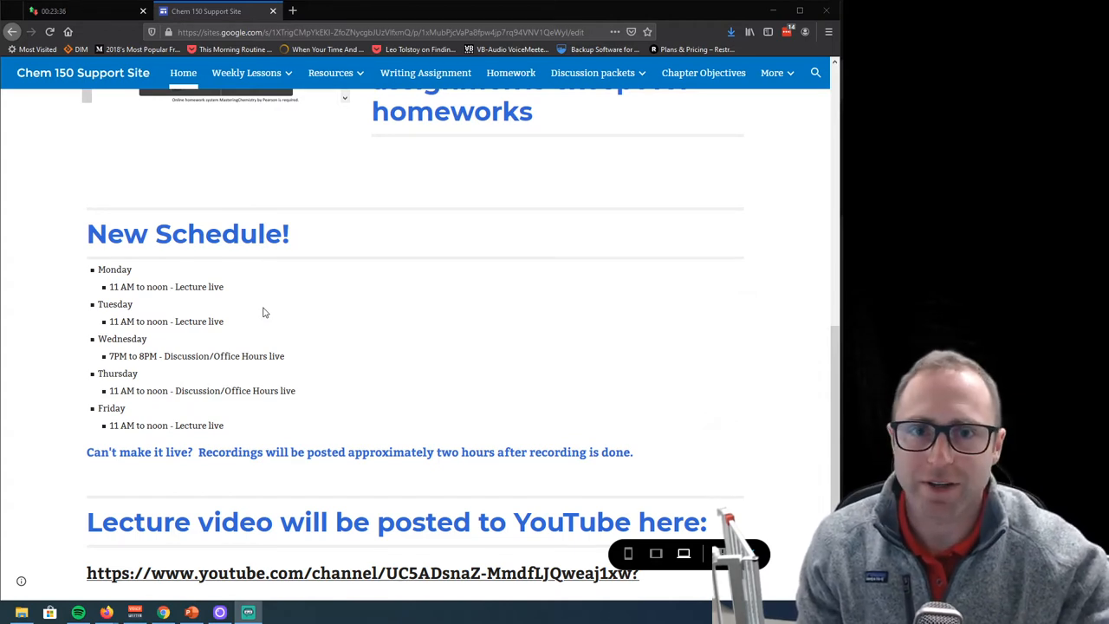
mouse_move(307, 356)
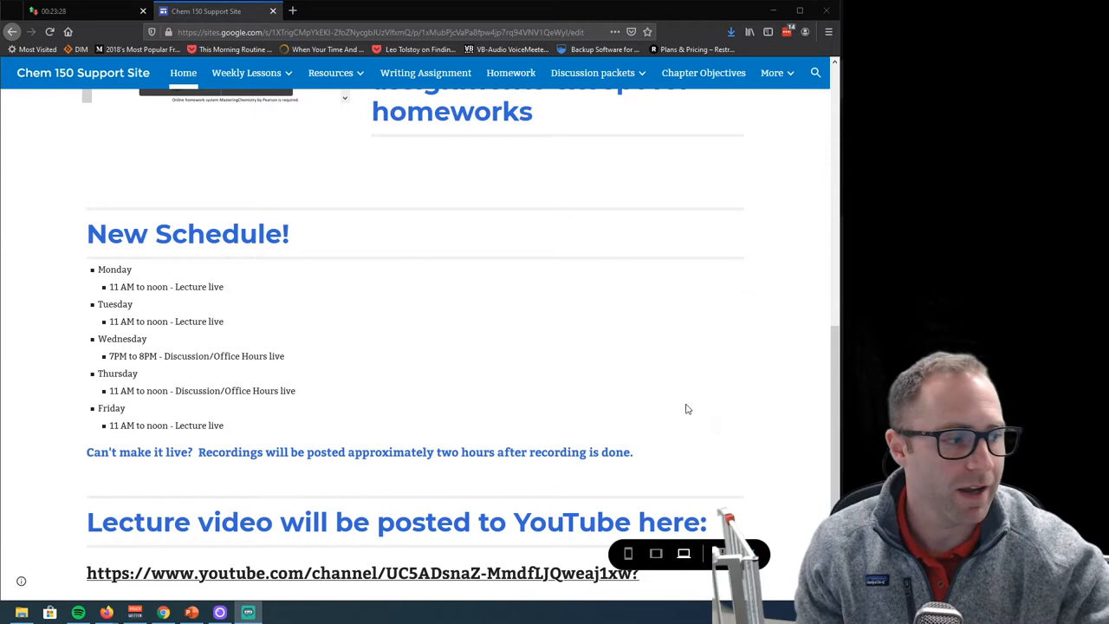
mouse_move(682, 408)
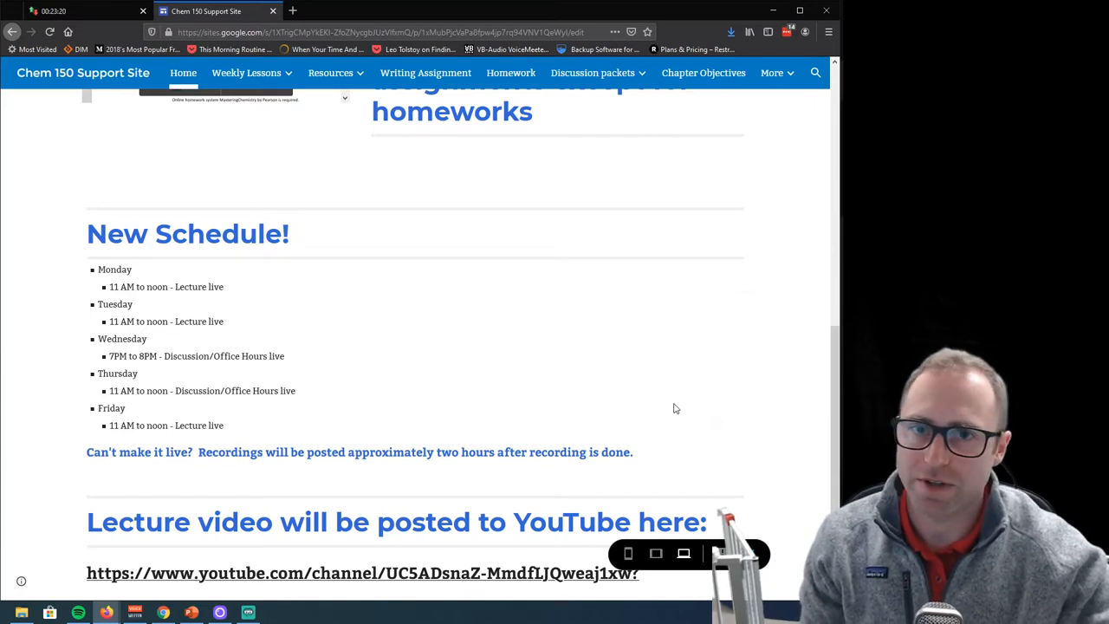
mouse_move(356, 563)
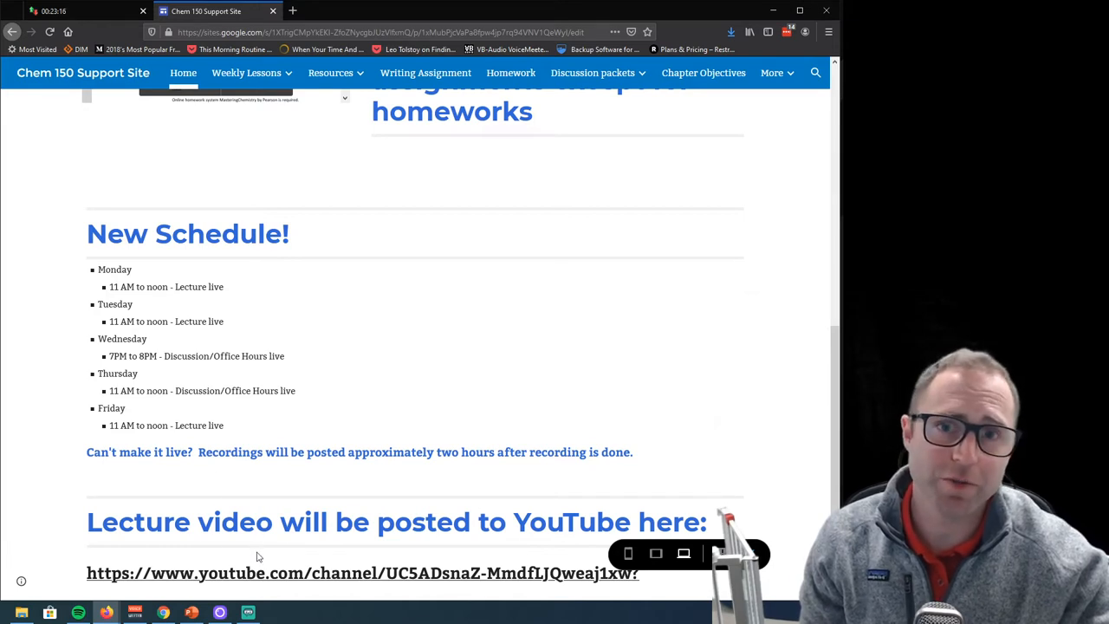
mouse_move(293, 558)
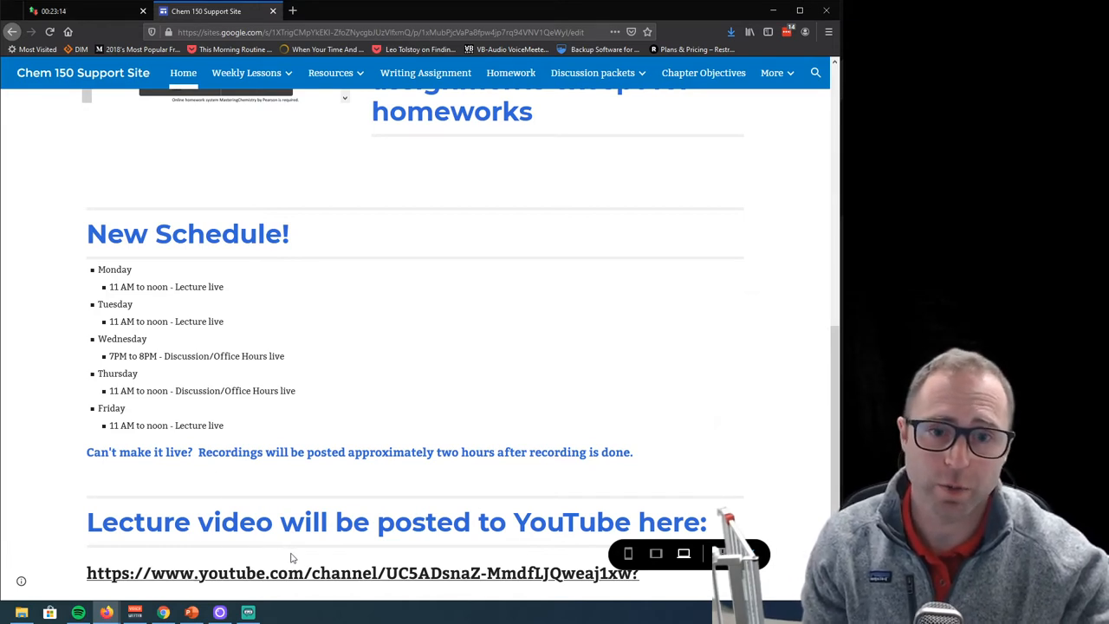
mouse_move(351, 540)
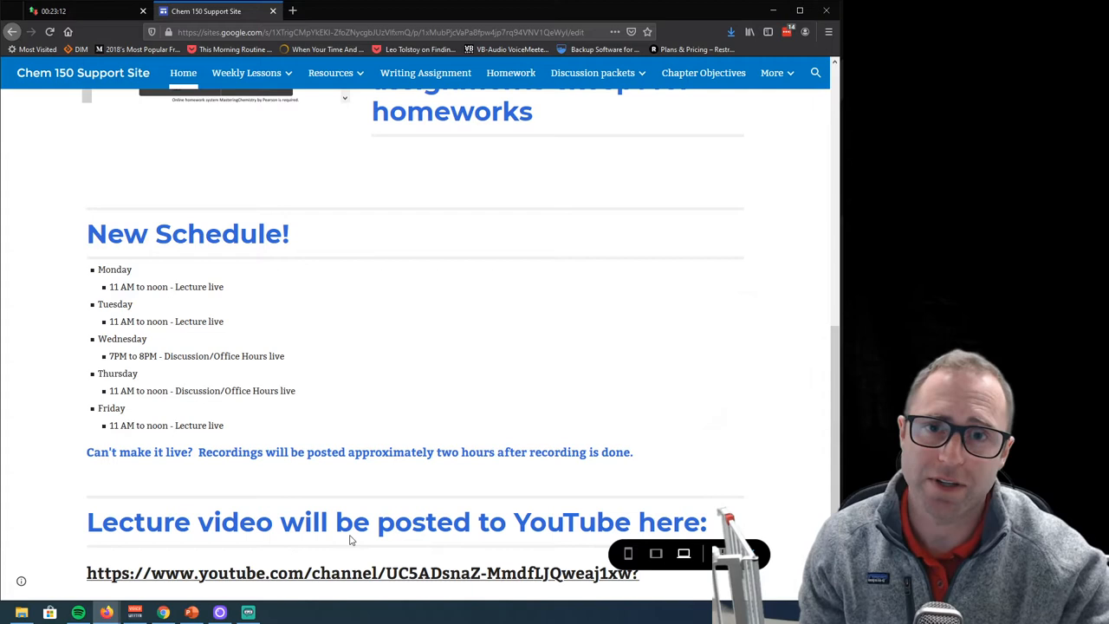
click(246, 71)
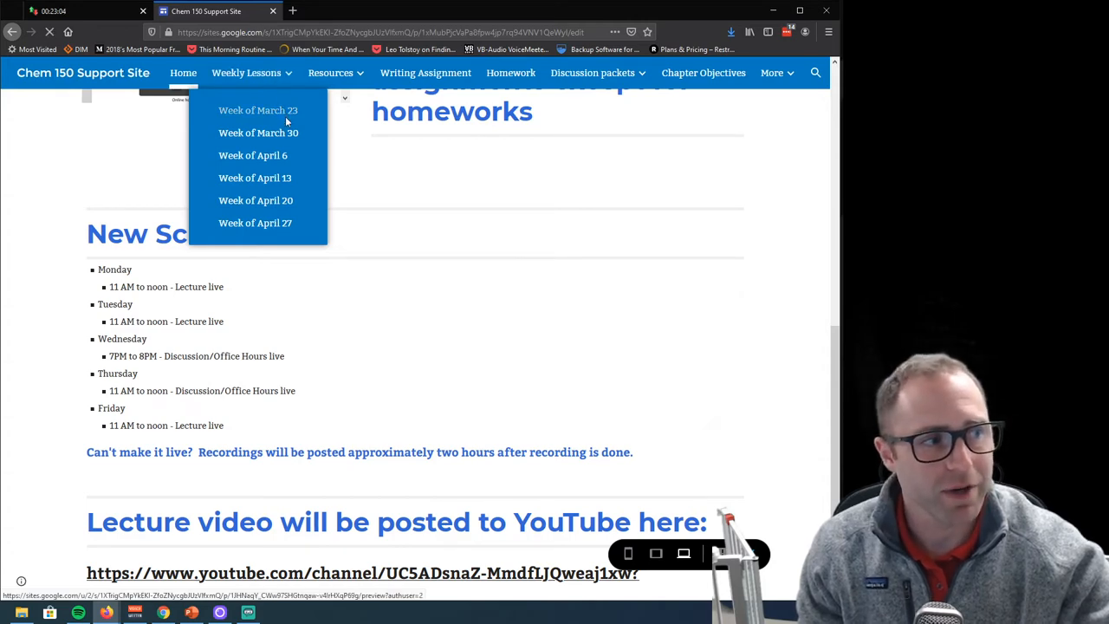
click(258, 110)
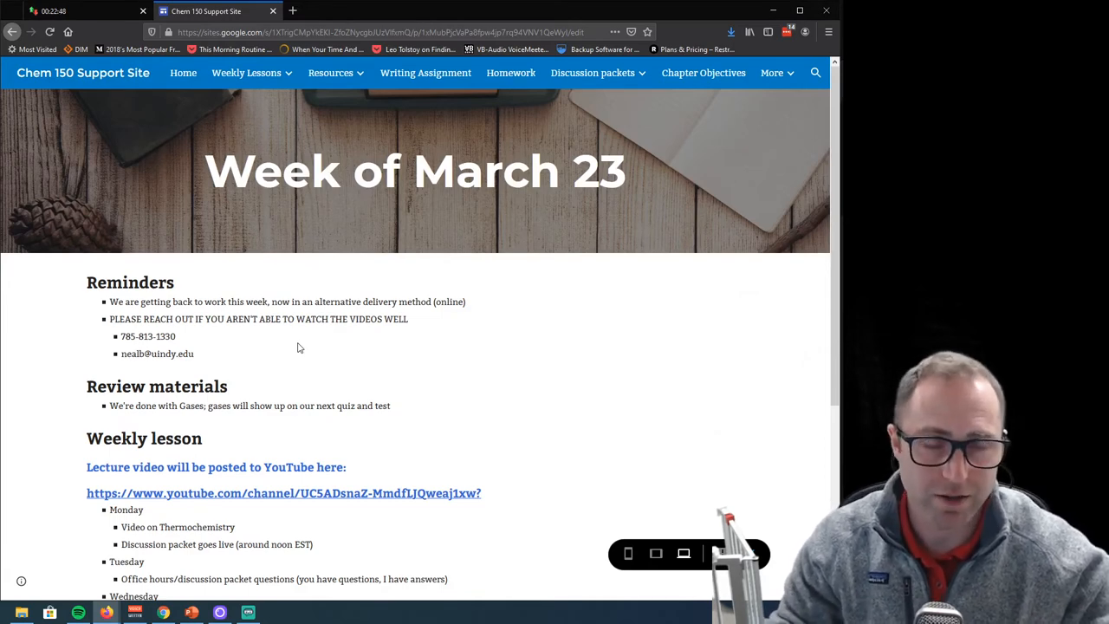
Toggle the Discussion packets menu and scroll down to Active Assignments and next week's look-ahead
scroll(down, 3)
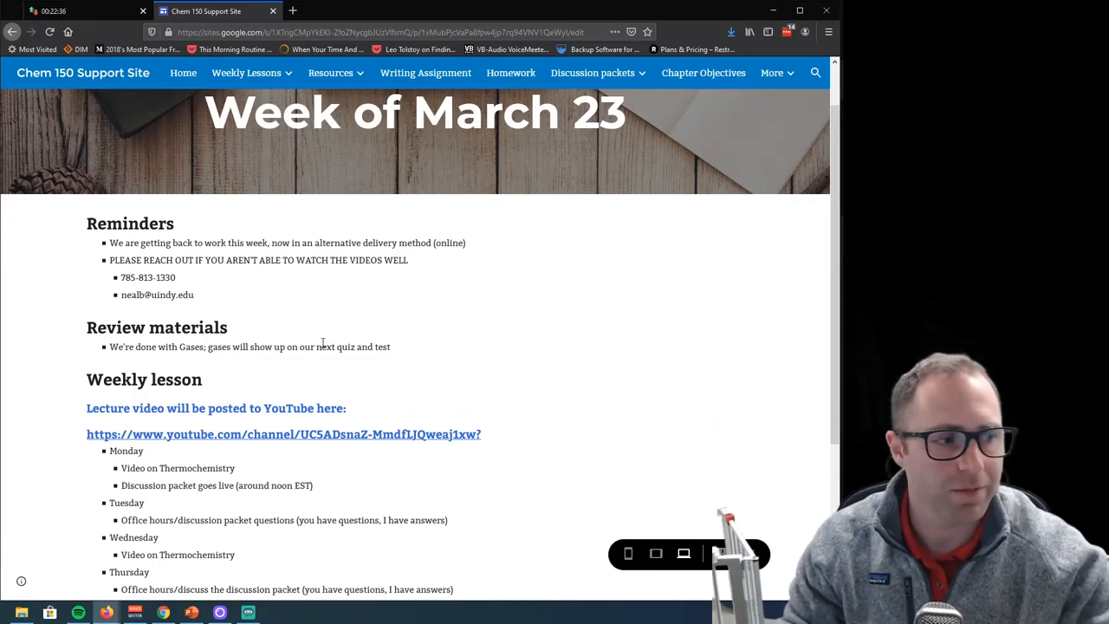
scroll(down, 3)
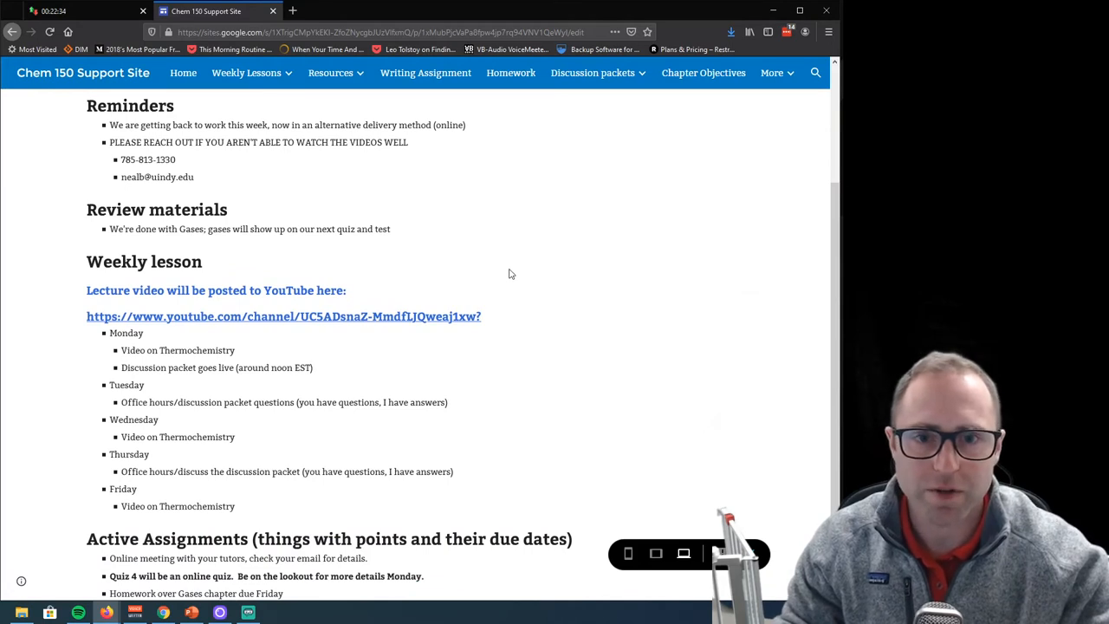
mouse_move(488, 288)
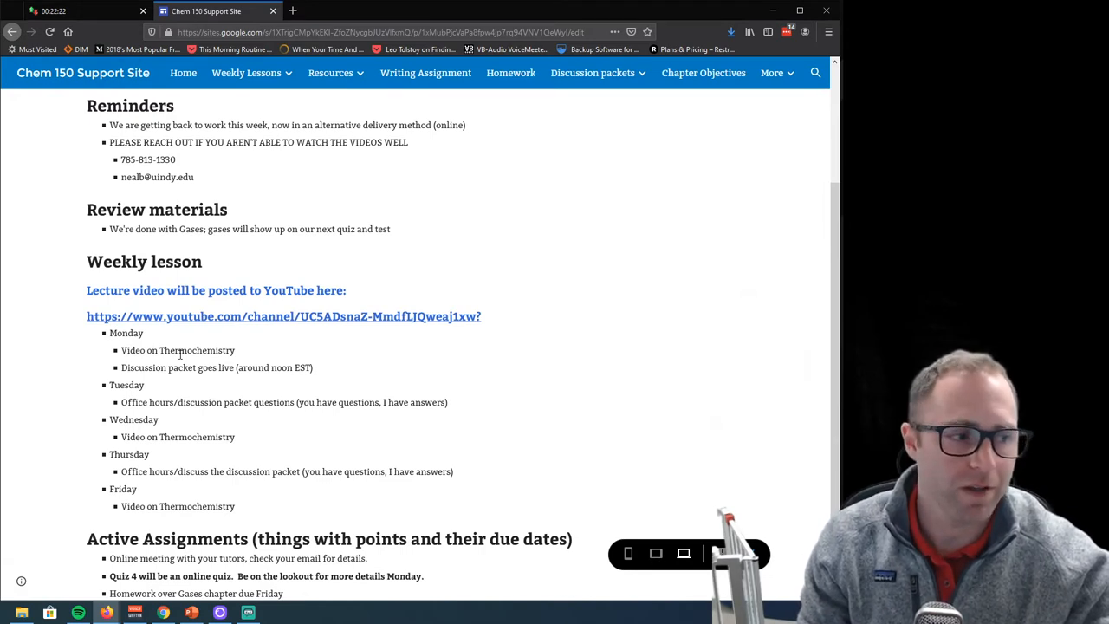
mouse_move(181, 354)
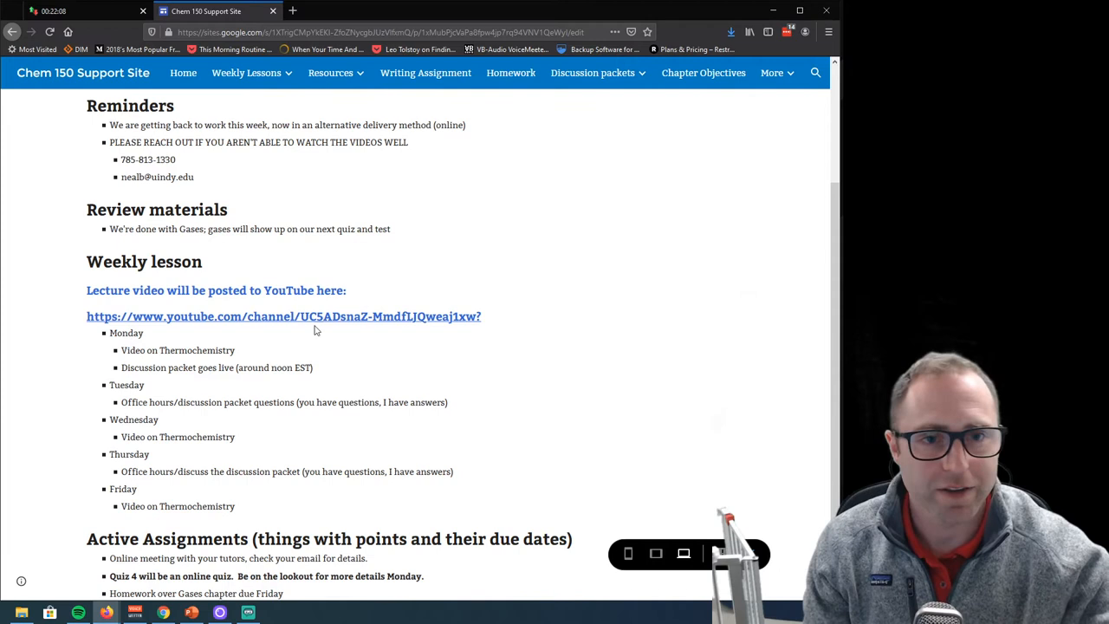
click(593, 73)
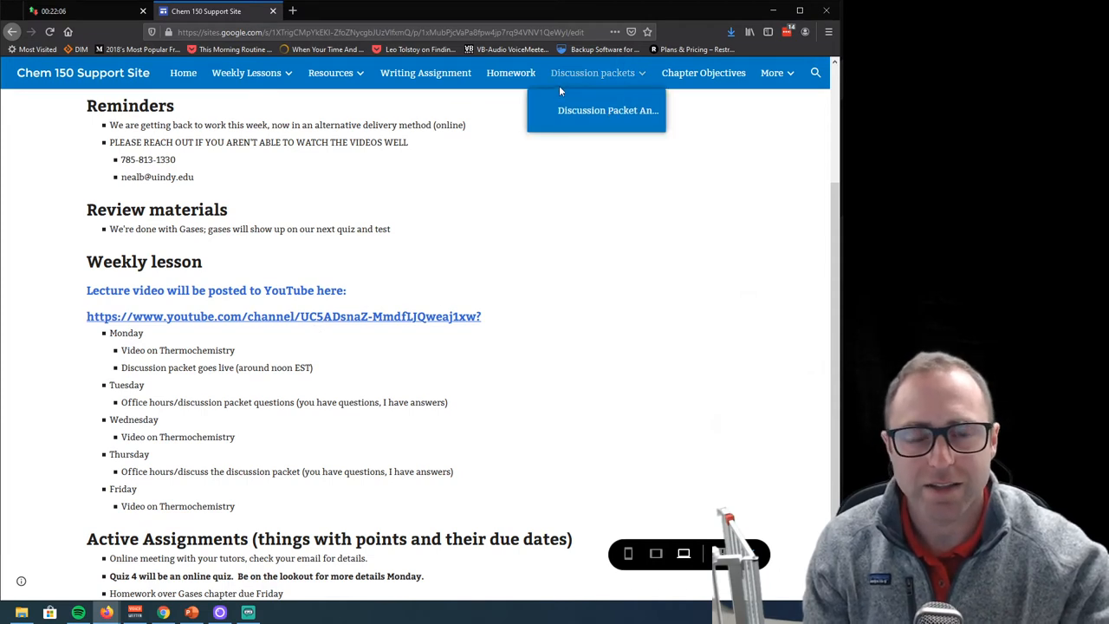
mouse_move(592, 86)
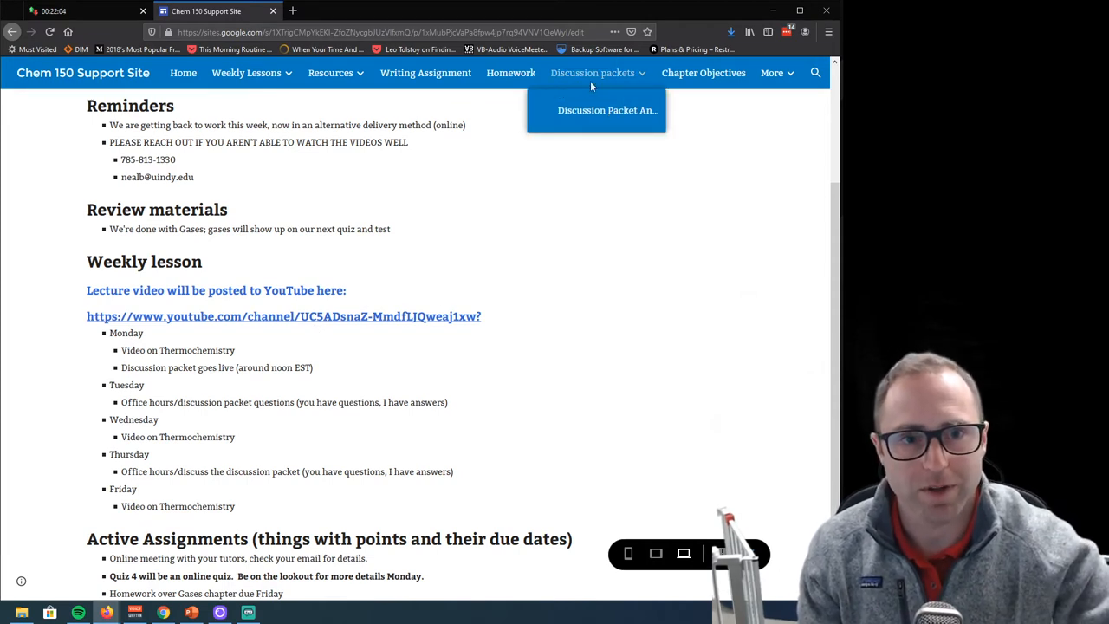
mouse_move(598, 82)
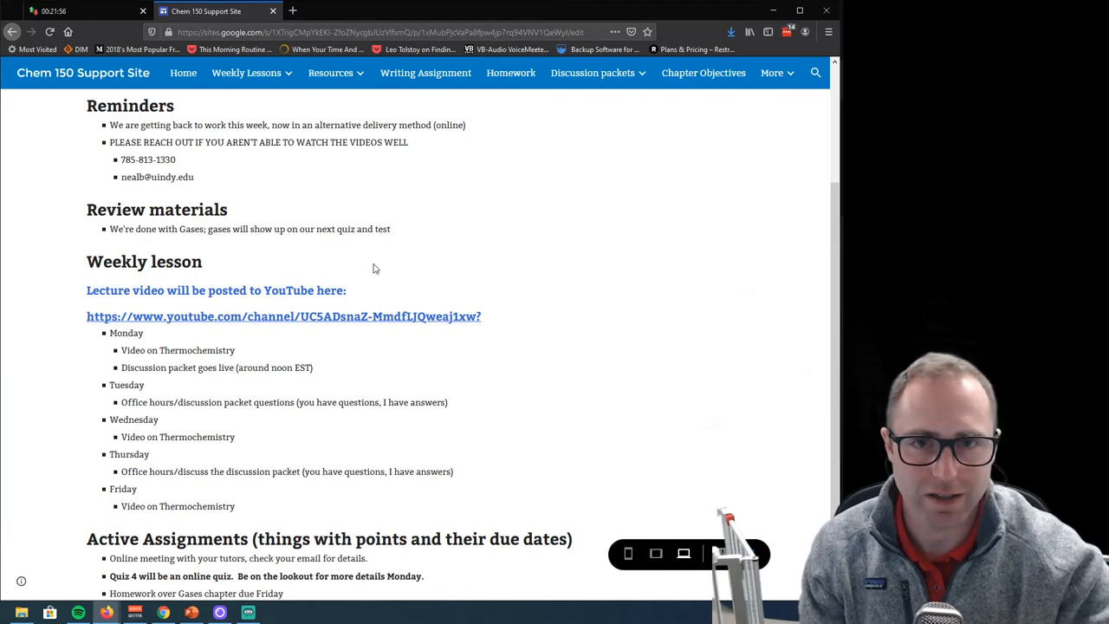
mouse_move(194, 393)
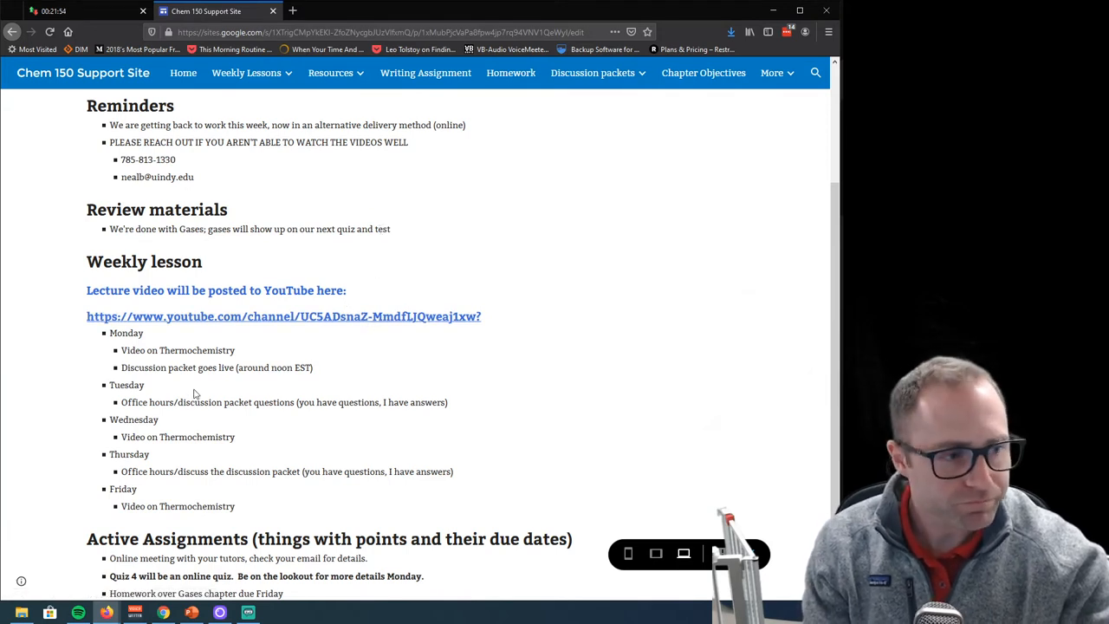
scroll(down, 3)
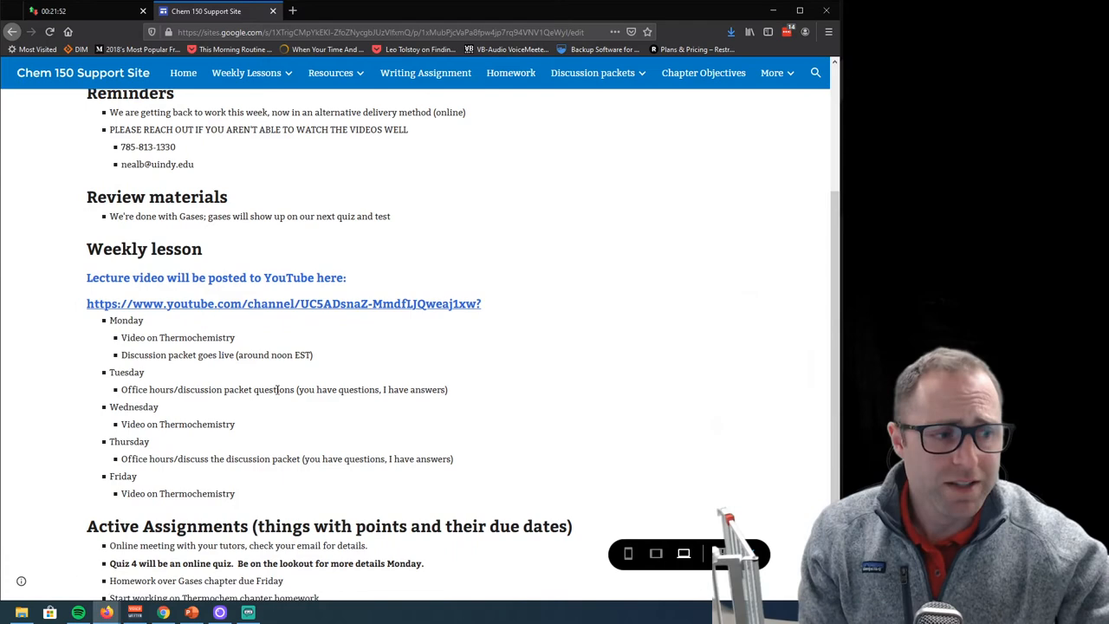
scroll(down, 3)
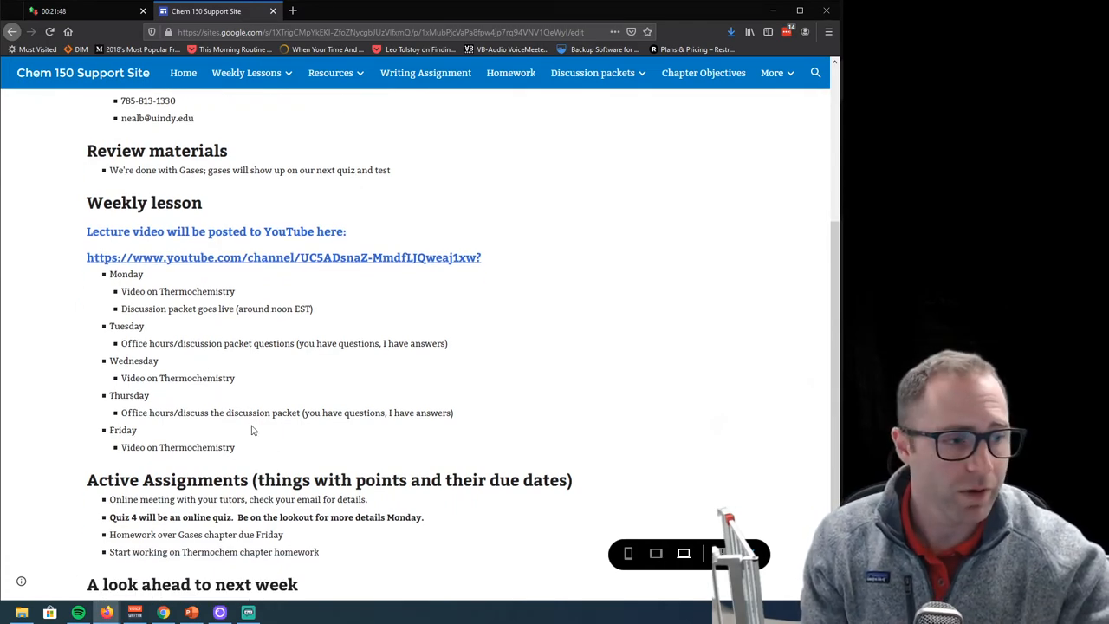
scroll(down, 3)
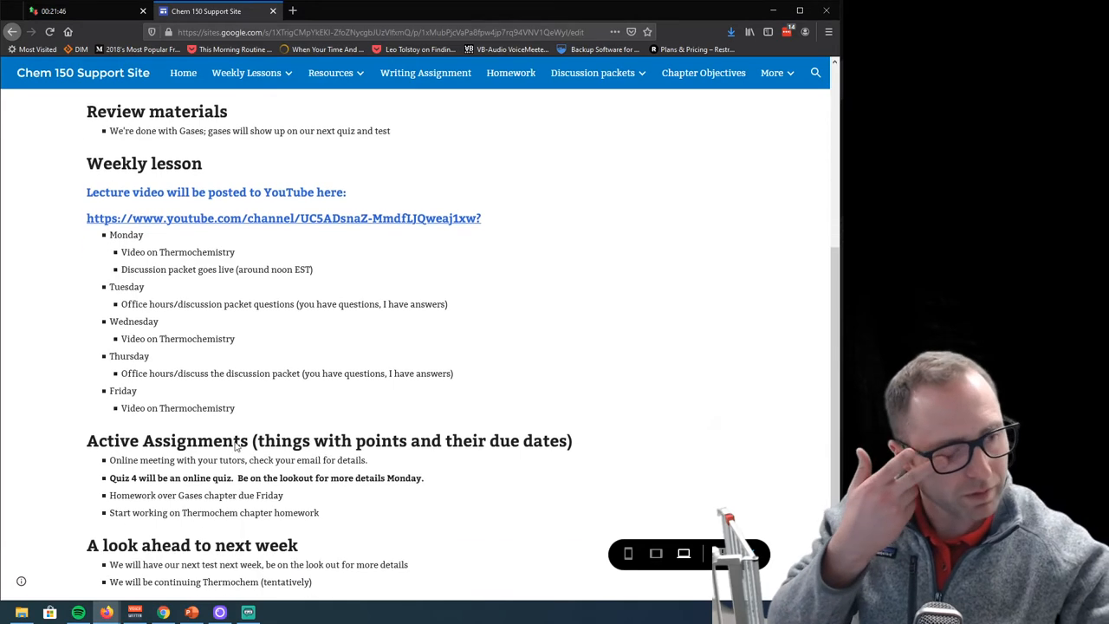
scroll(down, 3)
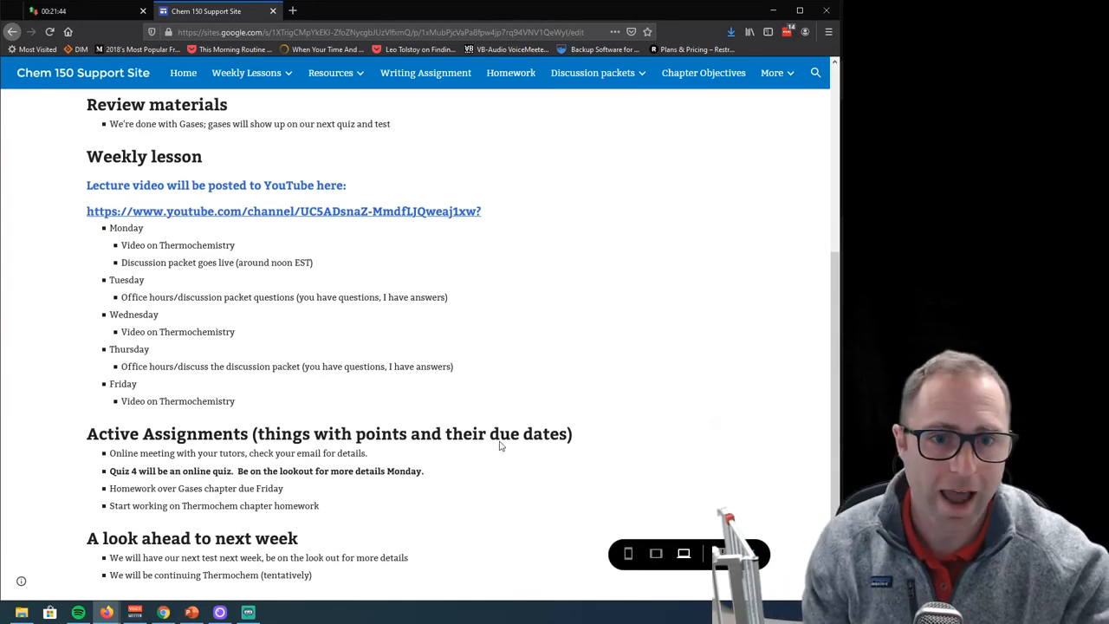
mouse_move(588, 450)
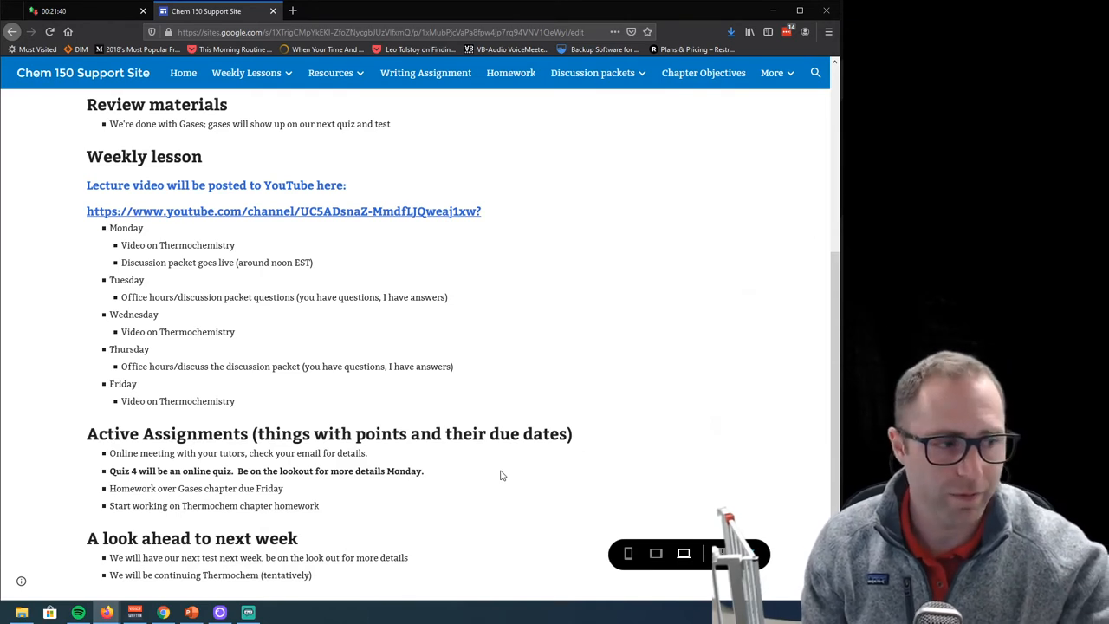
mouse_move(145, 450)
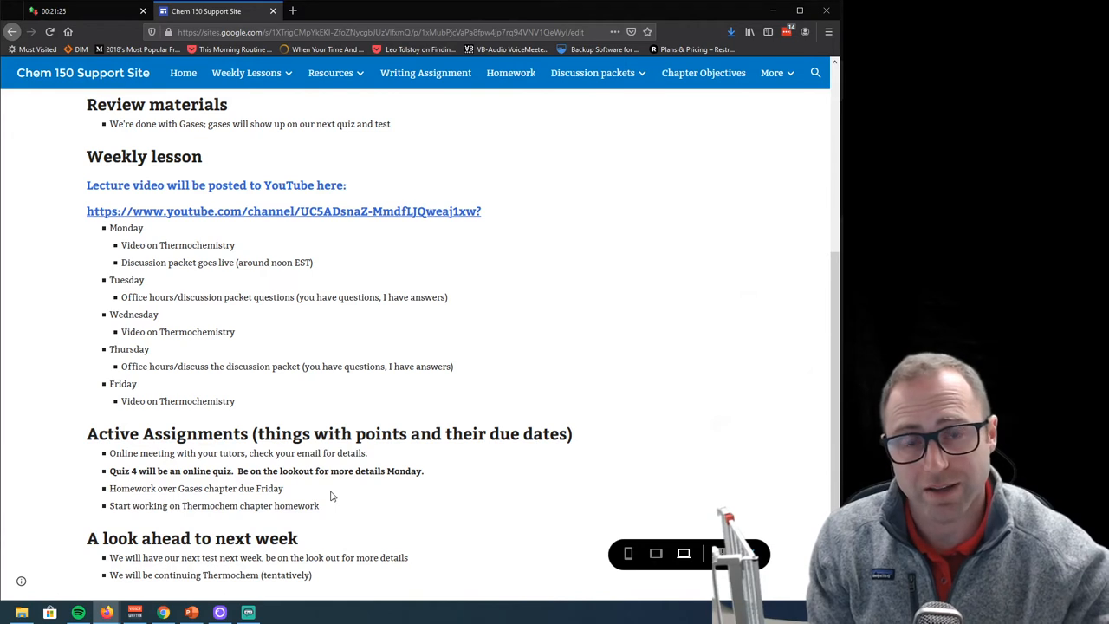
mouse_move(318, 491)
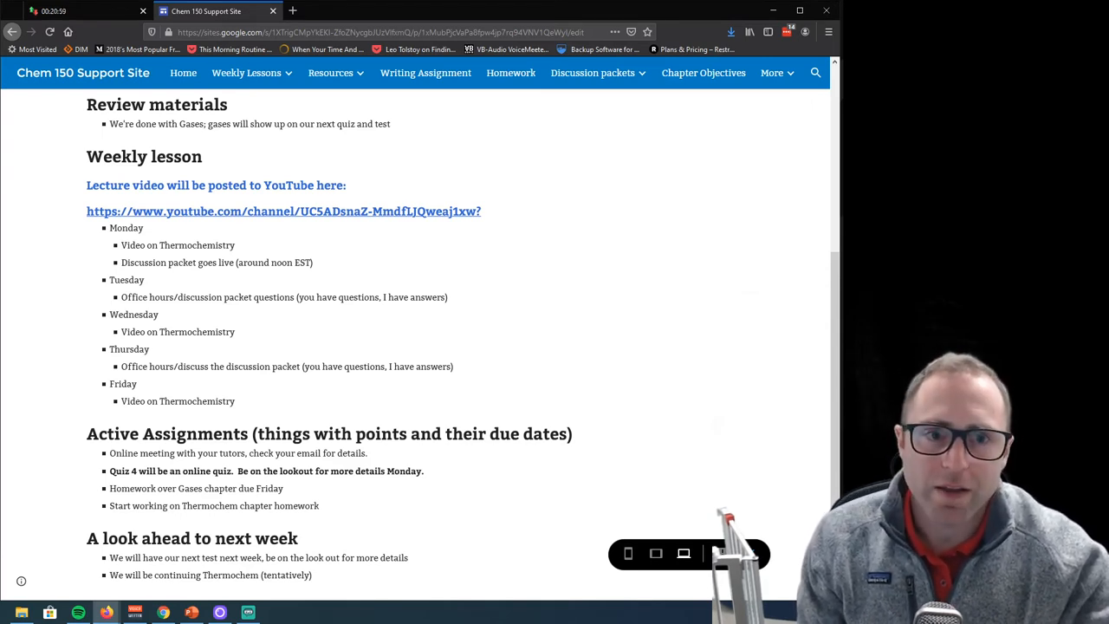
Show the Resources dropdown listing Notes, Videos, Lecture audio and Announcements
click(246, 73)
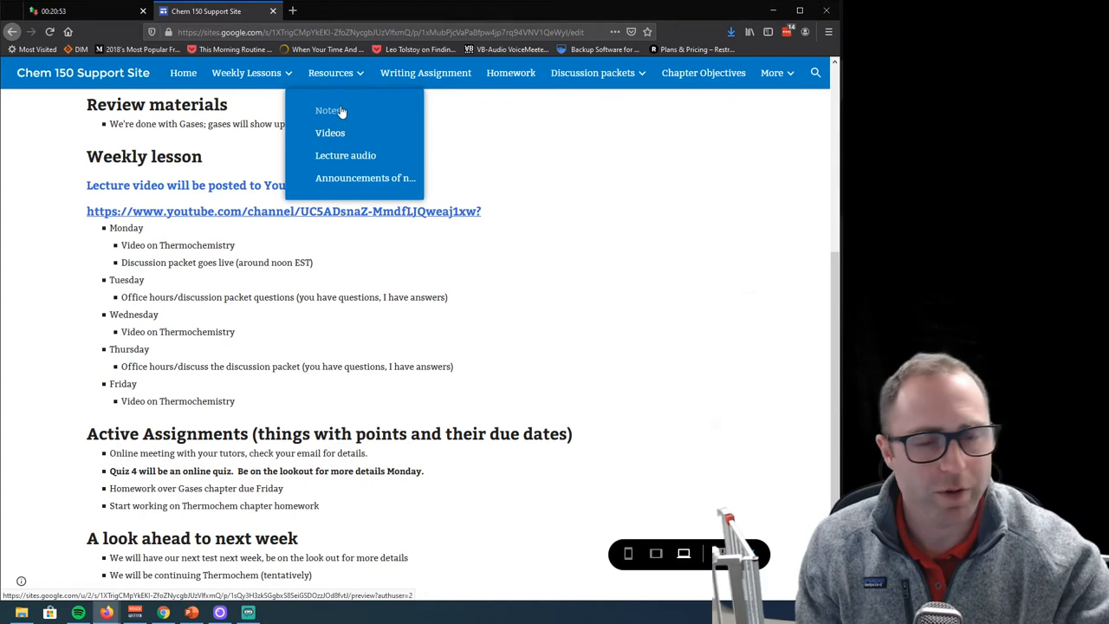
mouse_move(328, 110)
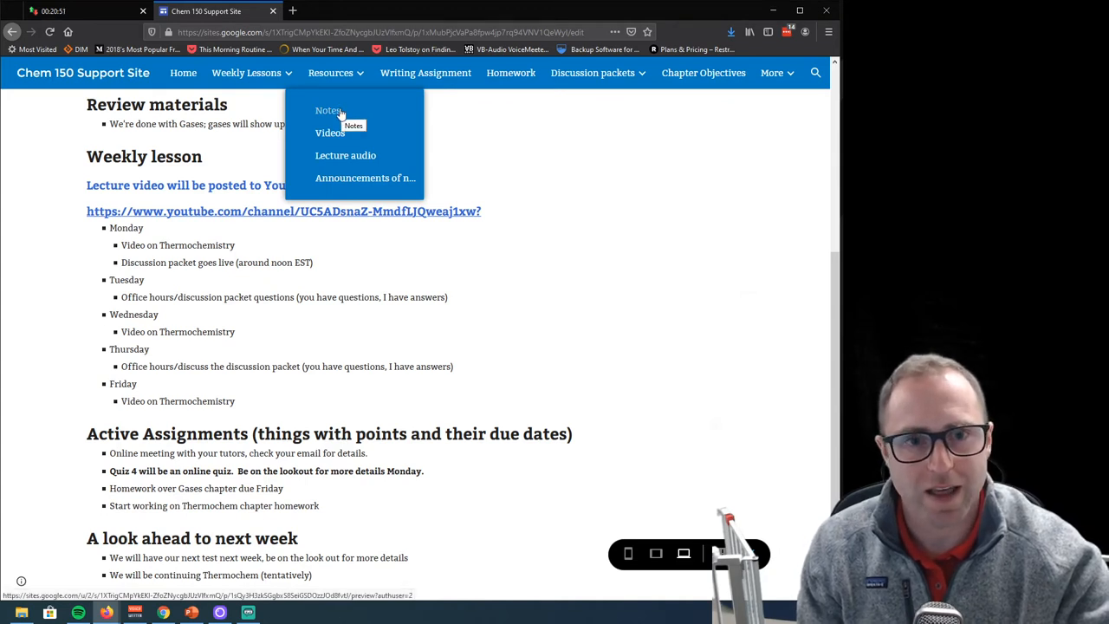
mouse_move(330, 132)
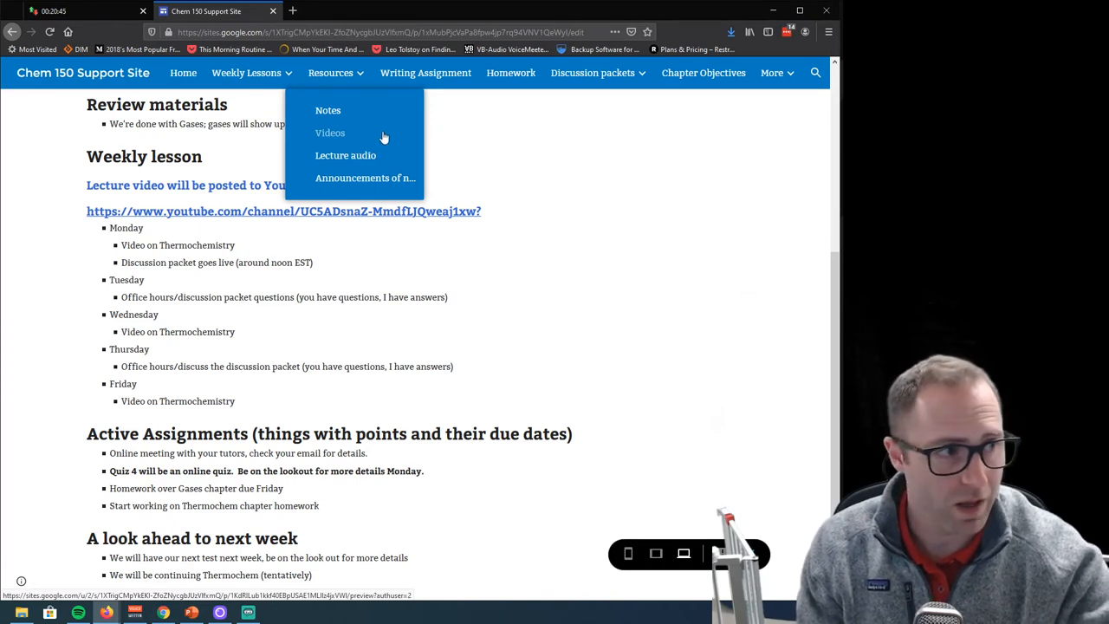
mouse_move(381, 161)
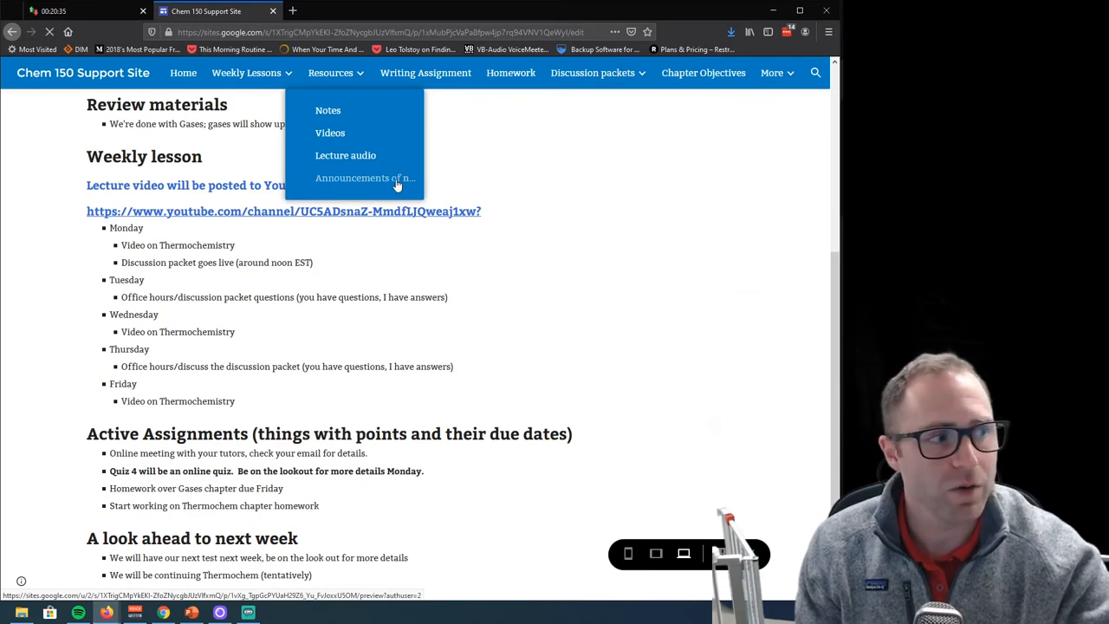
Open the Announcements of note page with the withdrawal deadline notice
click(365, 177)
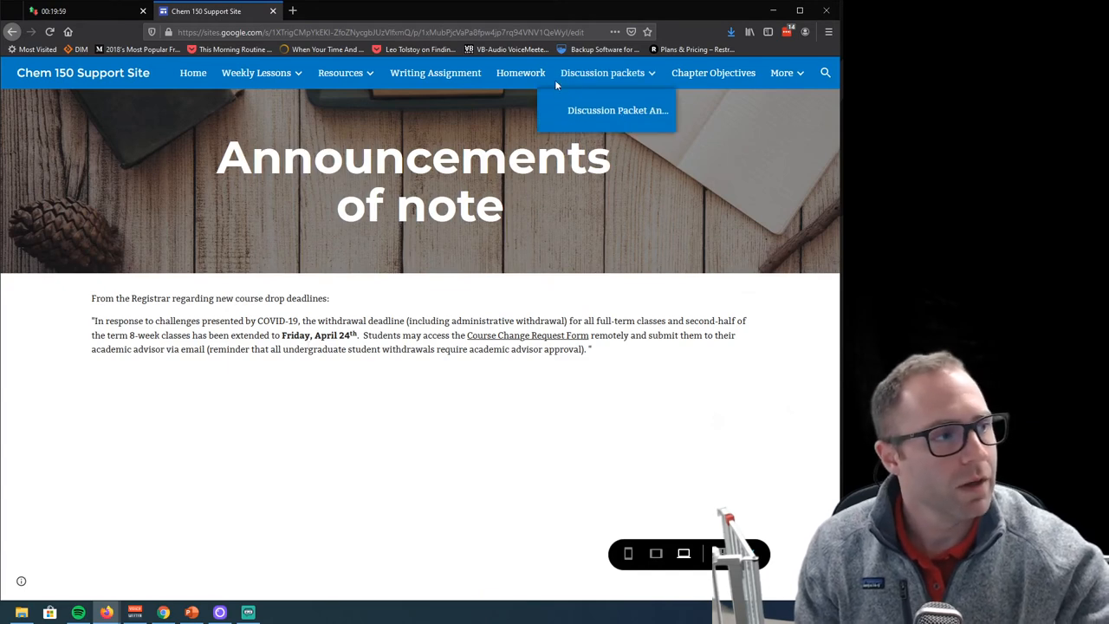
mouse_move(602, 73)
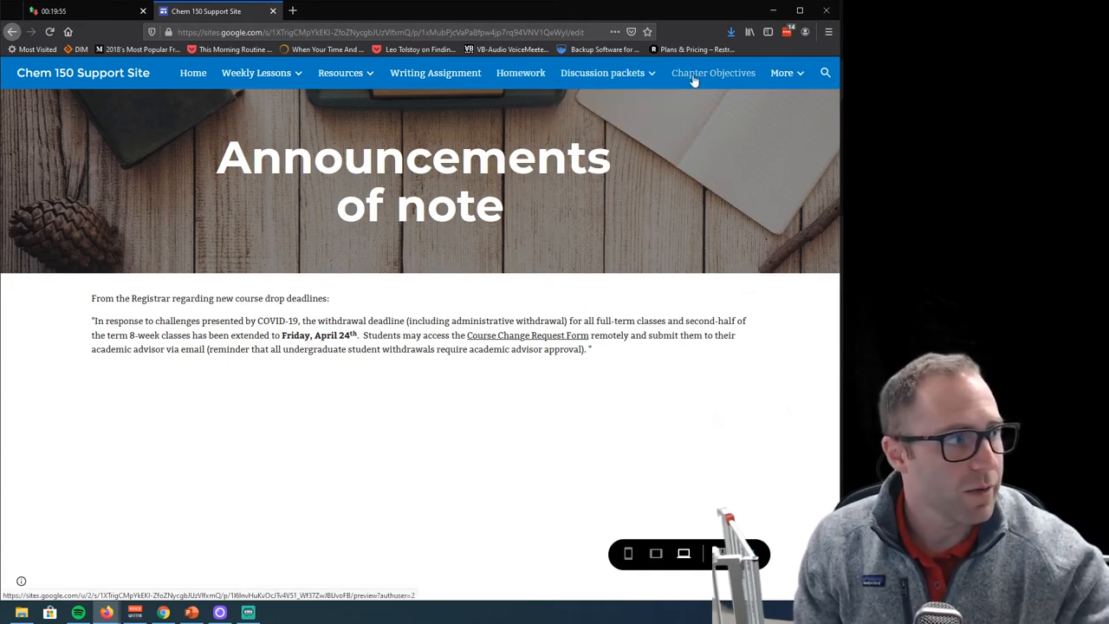
mouse_move(713, 73)
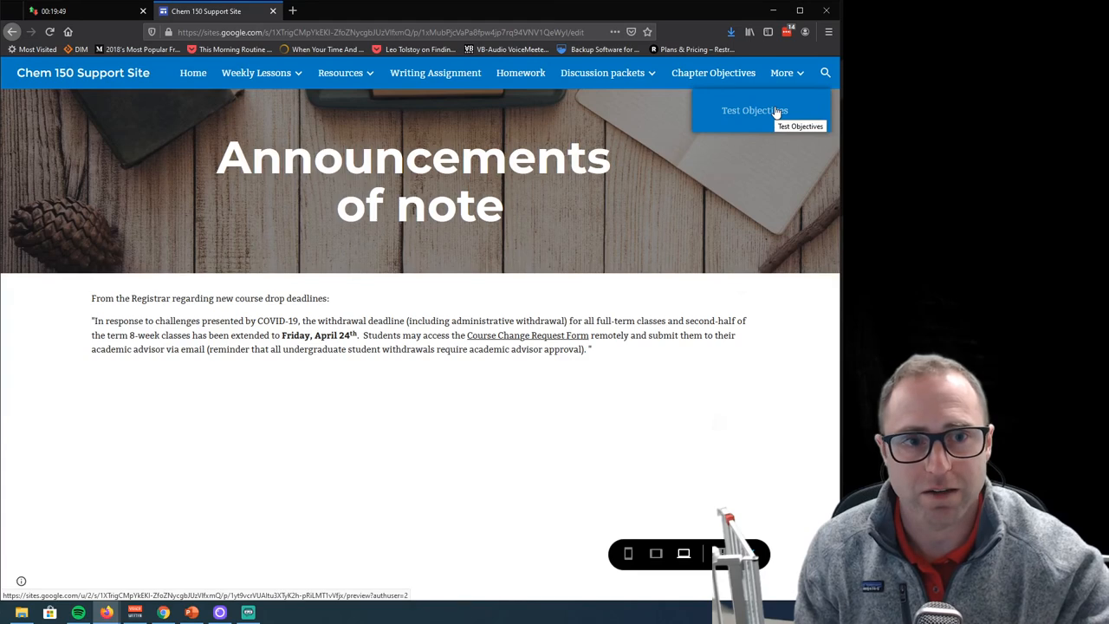
mouse_move(460, 399)
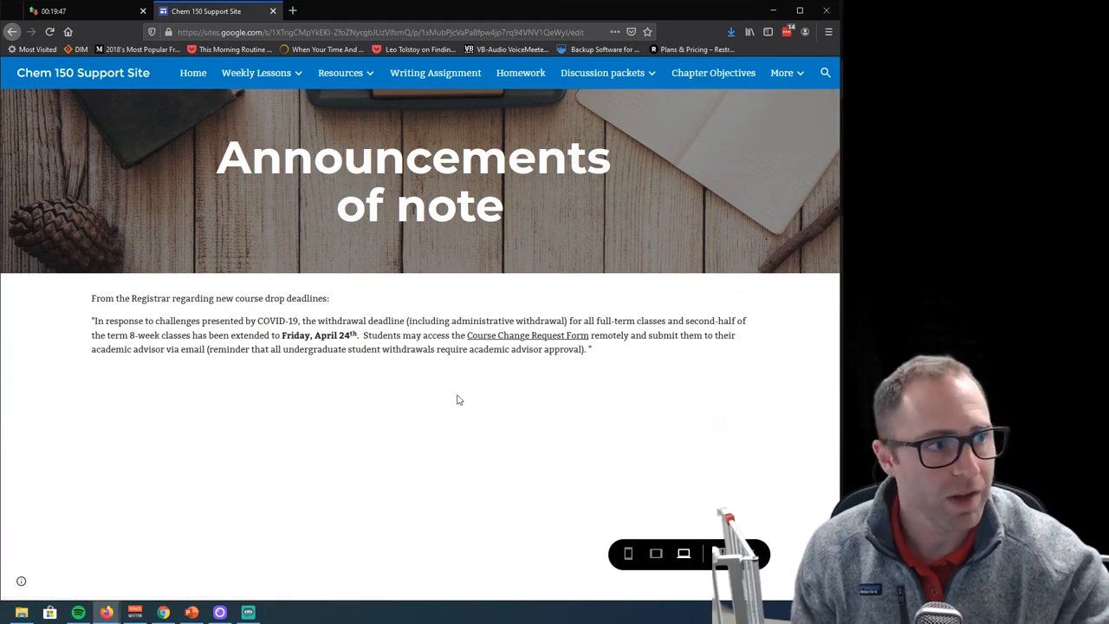
Show the Weekly Lessons dropdown of lesson pages
click(257, 73)
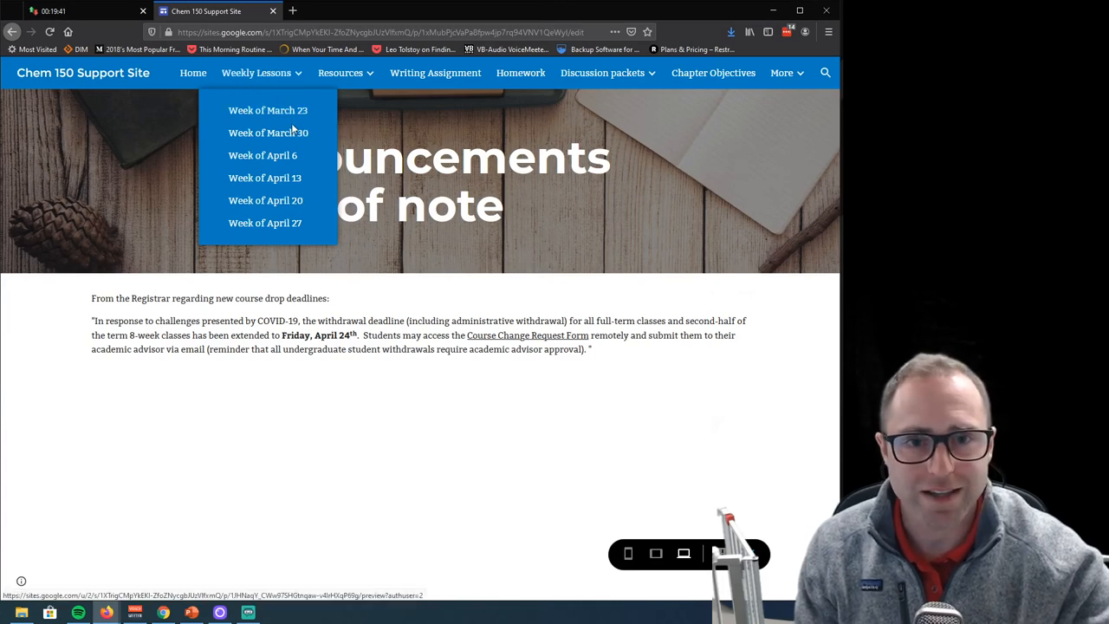
Open the empty Week of March 30 lesson page
click(267, 133)
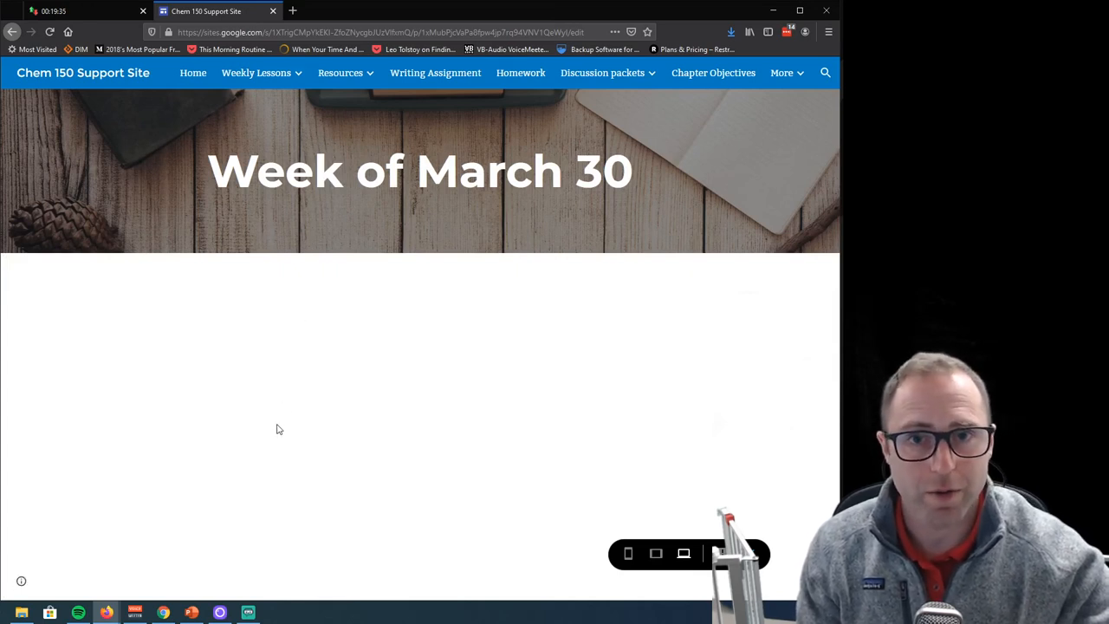
mouse_move(272, 438)
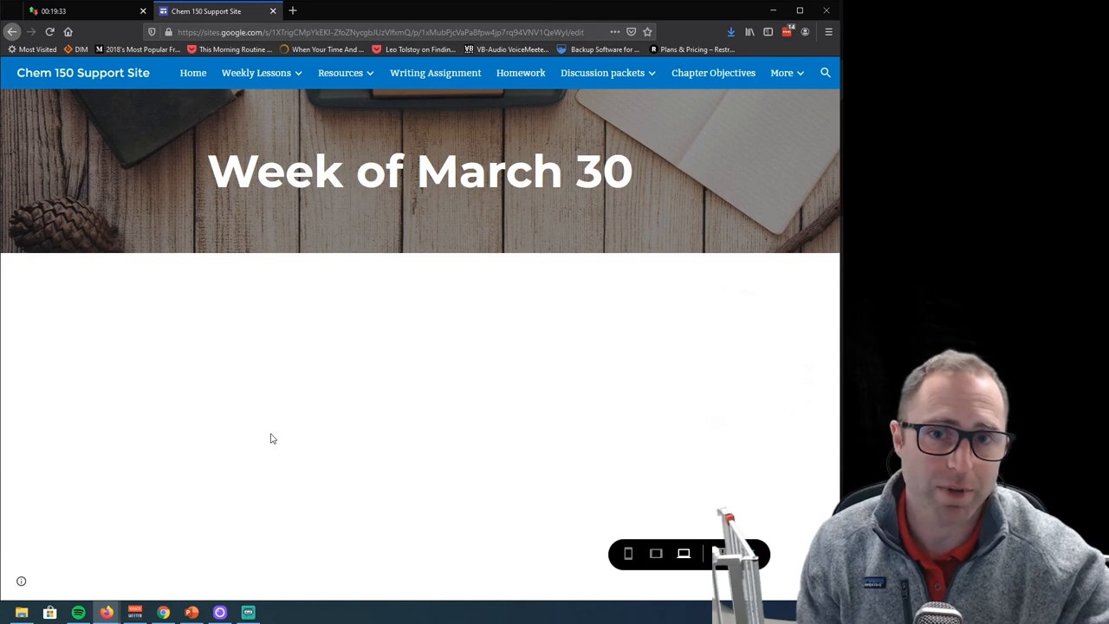
mouse_move(233, 287)
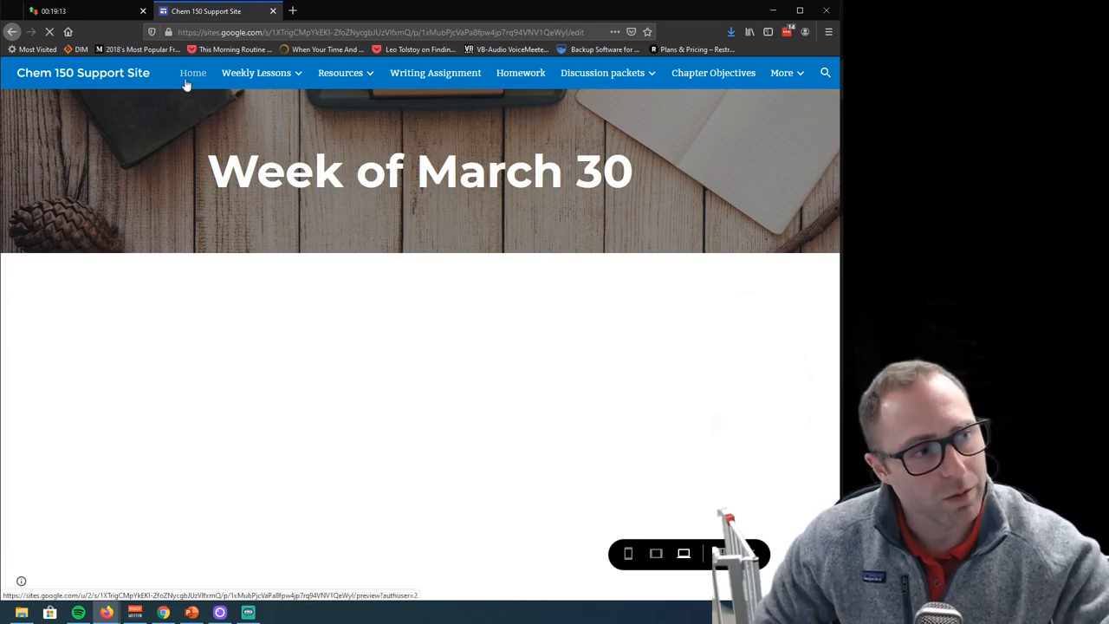
Return to the Chem 150 Support Site home page
click(192, 73)
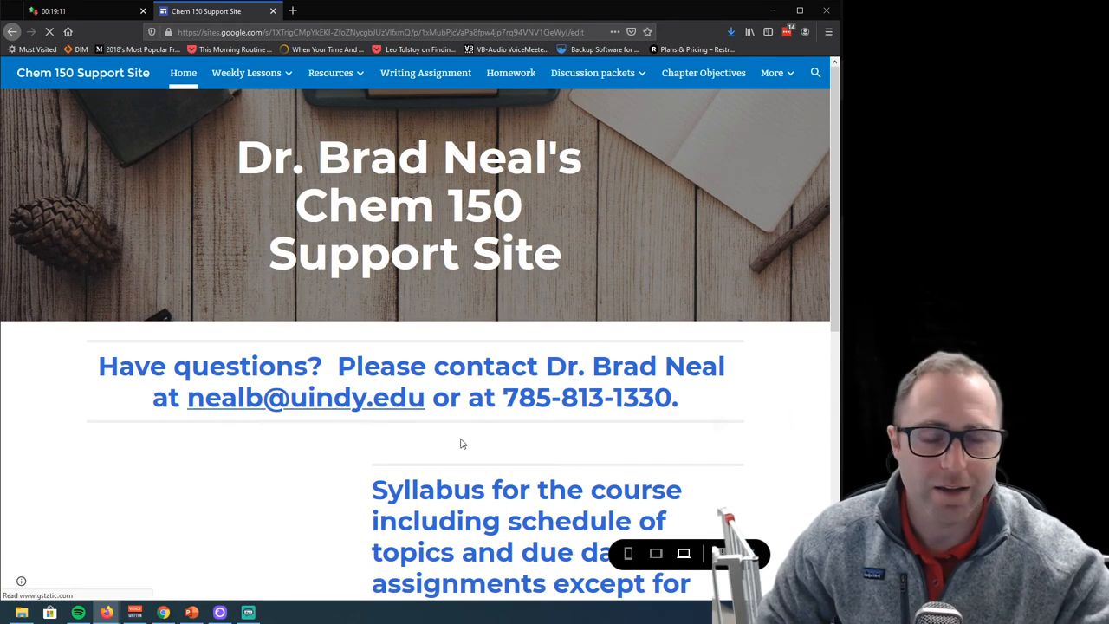